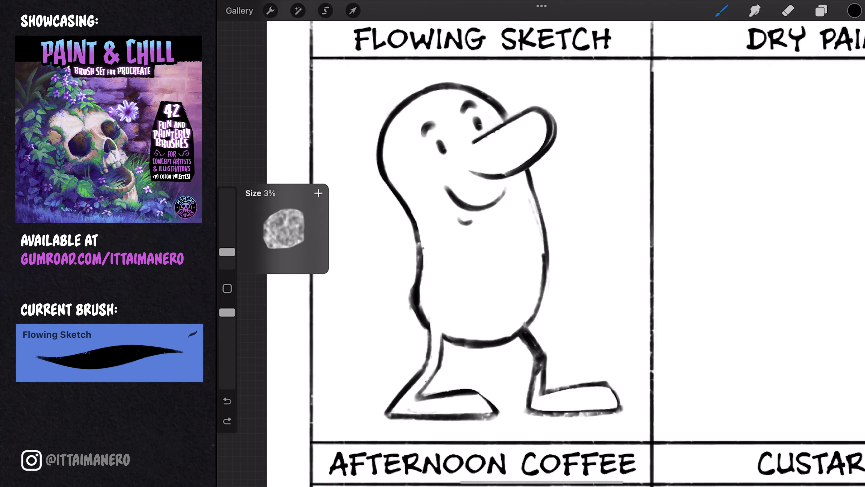
Shade inside the bean character's outline in soft grey with the Flowing Sketch brush.
click(854, 10)
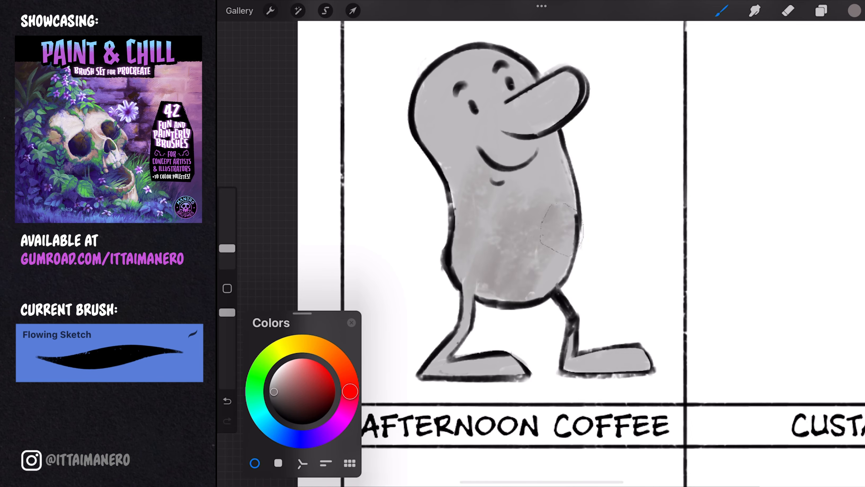
click(754, 11)
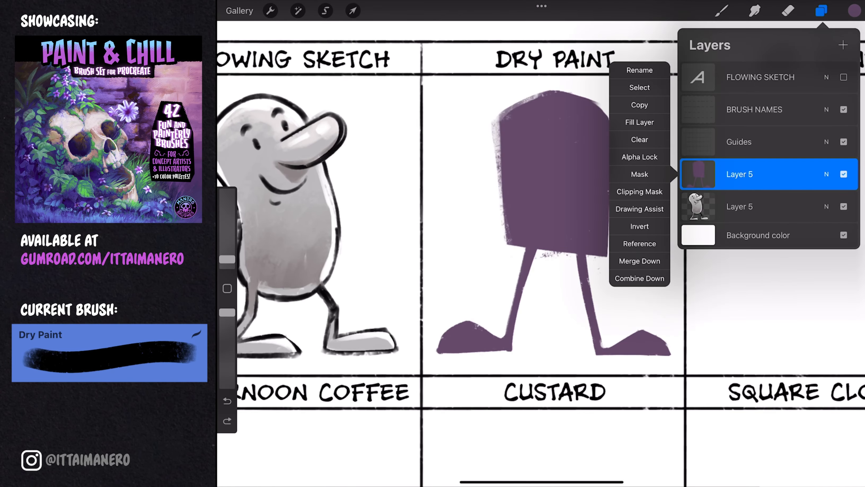
Alpha Lock the purple silhouette layer and paint pale pink eyes and highlights within it.
click(853, 11)
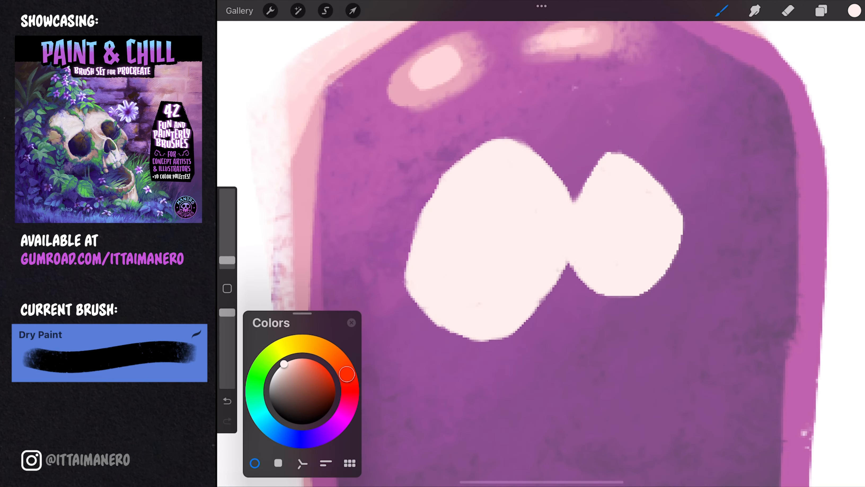
click(302, 343)
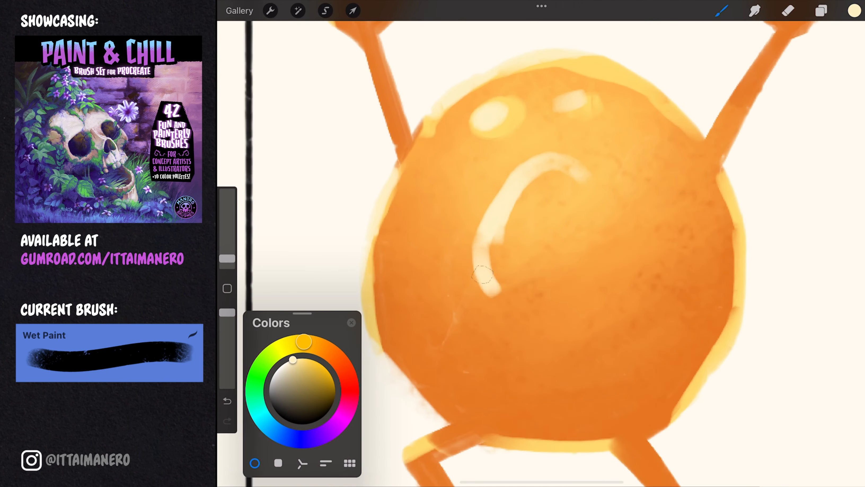
Add lighter highlights and a mouth to the orange Wet Paint character.
click(352, 10)
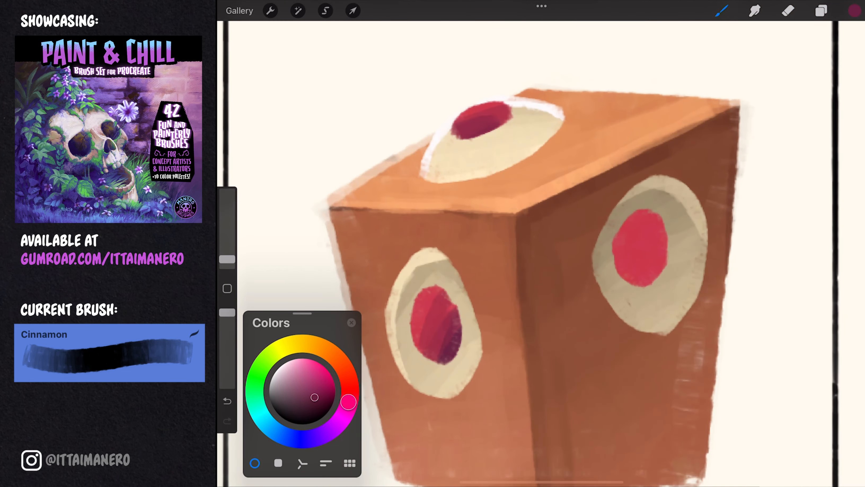
Add cream eye whites and red pupils to the brown Cinnamon cube character.
click(821, 10)
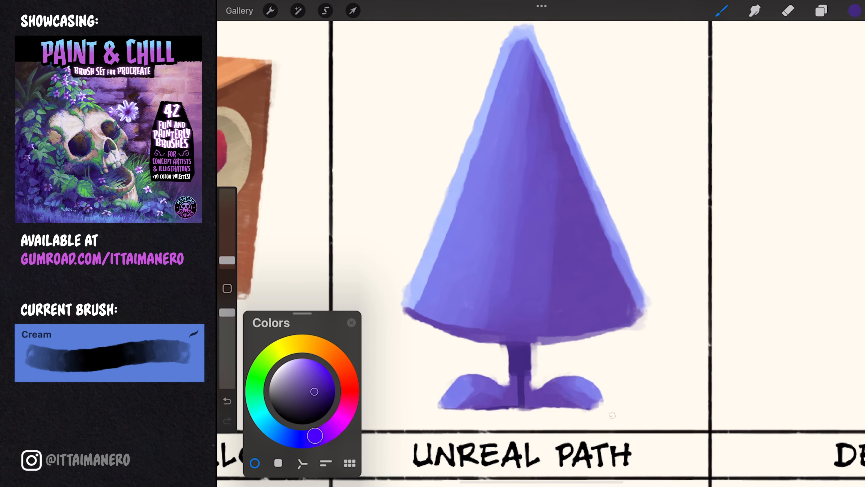
Give the purple Cream cone character a single yellow eye and start the Bubblegum cell.
click(821, 11)
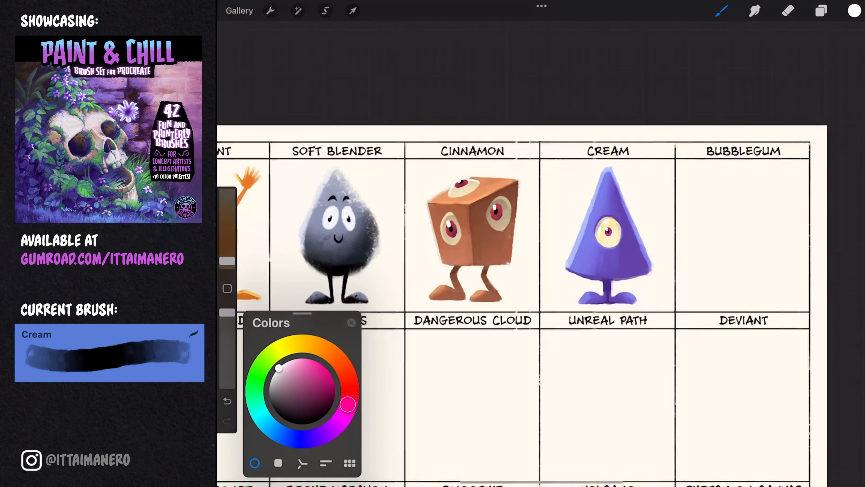
click(722, 11)
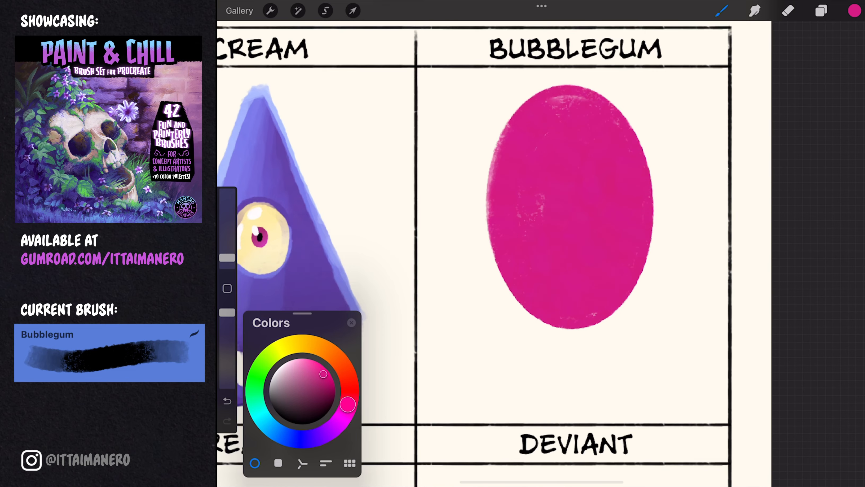
Paint a magenta oval body with limbs in the Bubblegum cell.
click(787, 10)
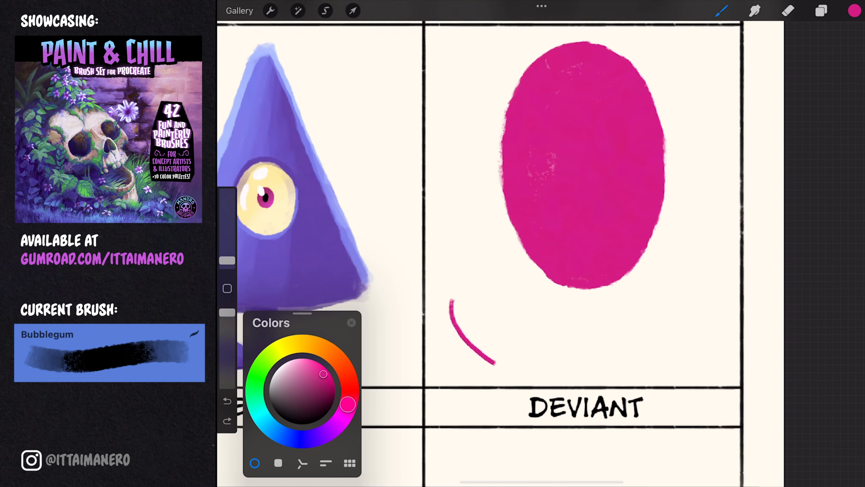
click(352, 11)
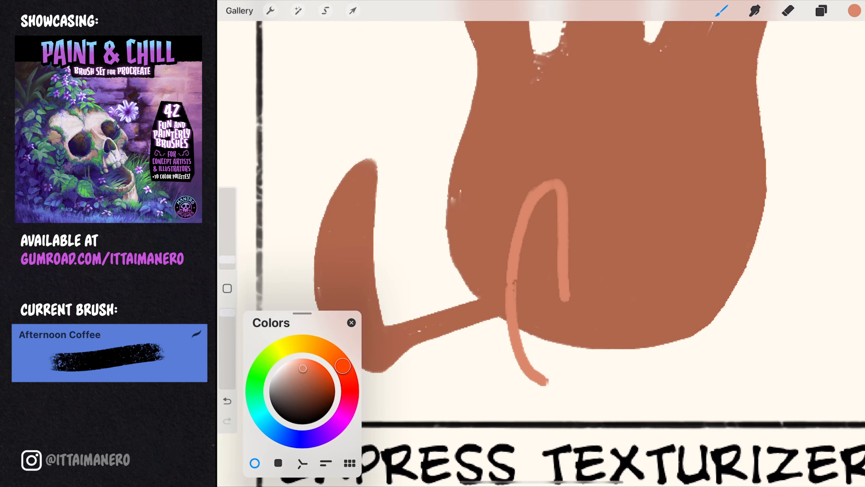
Layer lighter tan textured highlights over the brown Afternoon Coffee hand character.
click(352, 11)
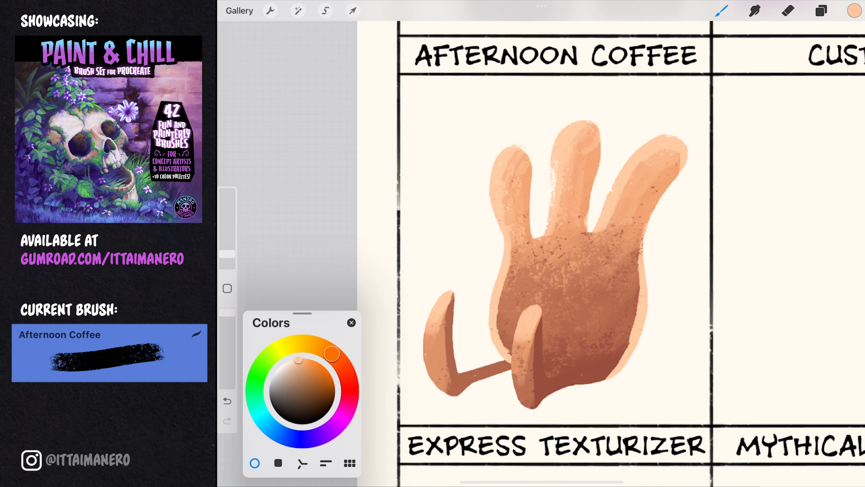
click(821, 10)
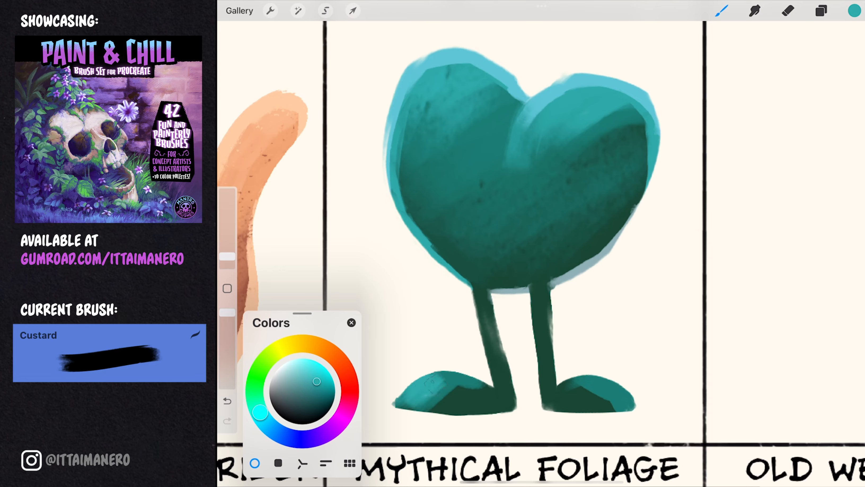
Add yellow eyes and a smile to the teal Custard heart character.
click(820, 11)
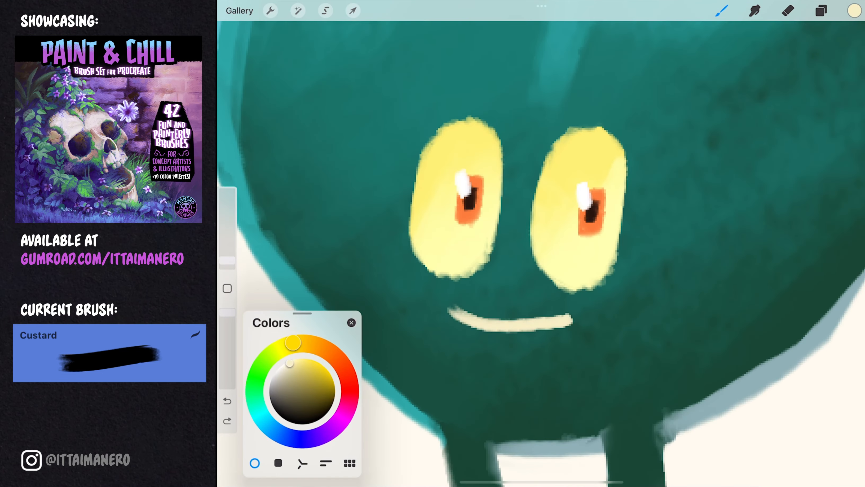
click(325, 10)
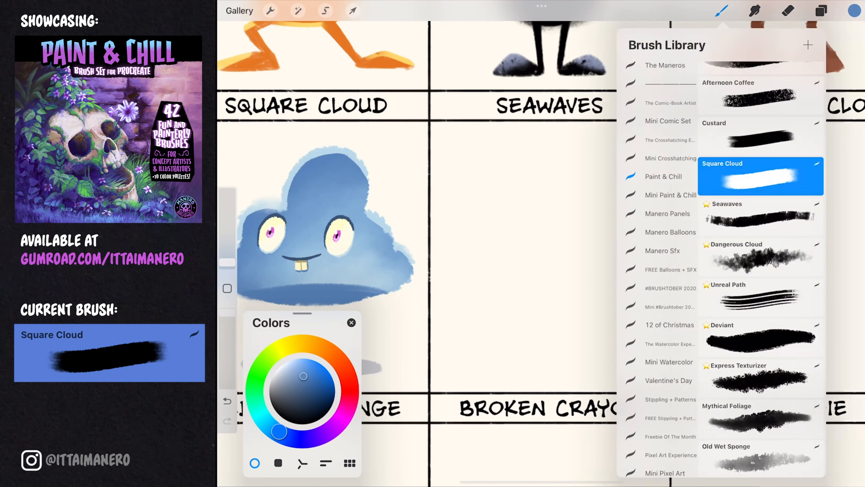
Switch to the Seawaves brush and block in a large grey cloud blob in the Dangerous Cloud cell.
click(721, 203)
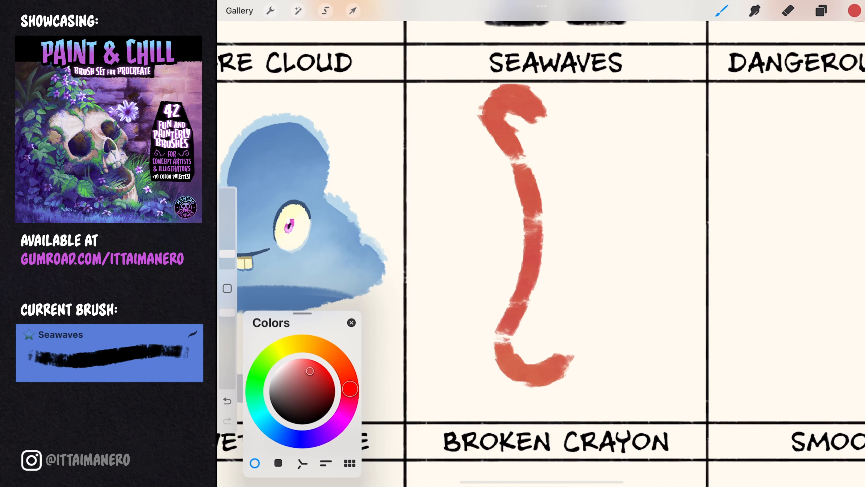
click(353, 11)
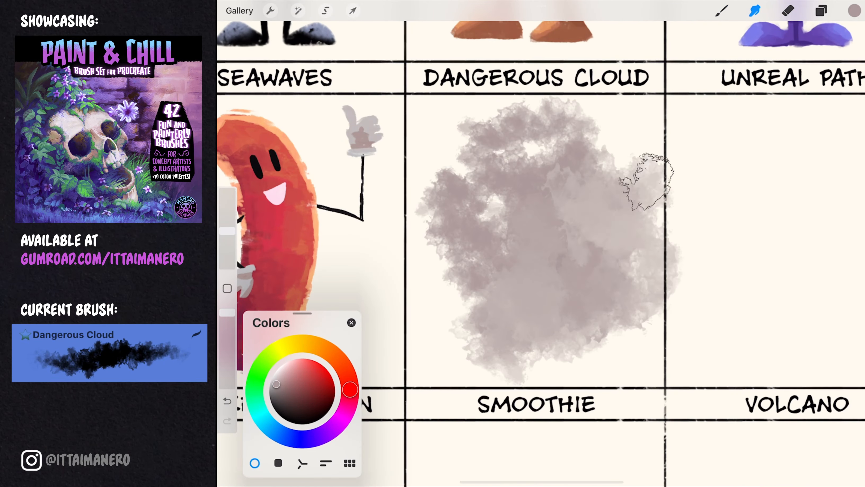
Enlarge the grey cloud, then paint pale yellow eyes, purple pupils, dark brows and a cream smile.
click(352, 11)
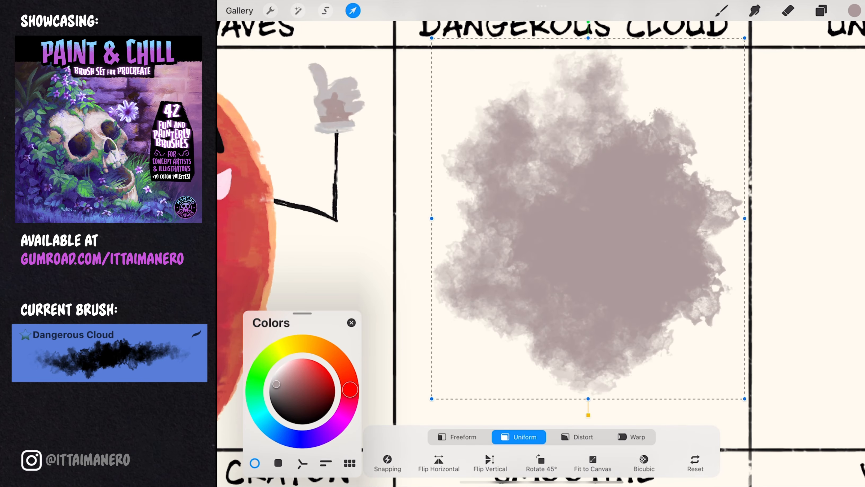
click(352, 11)
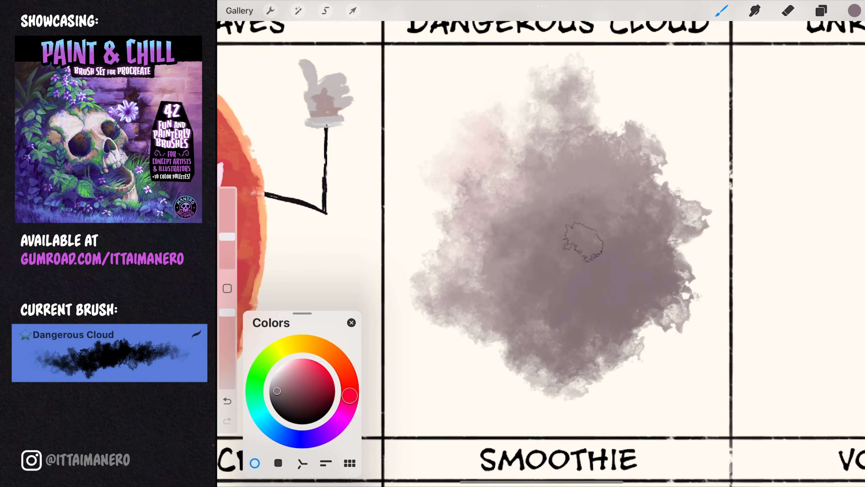
click(821, 11)
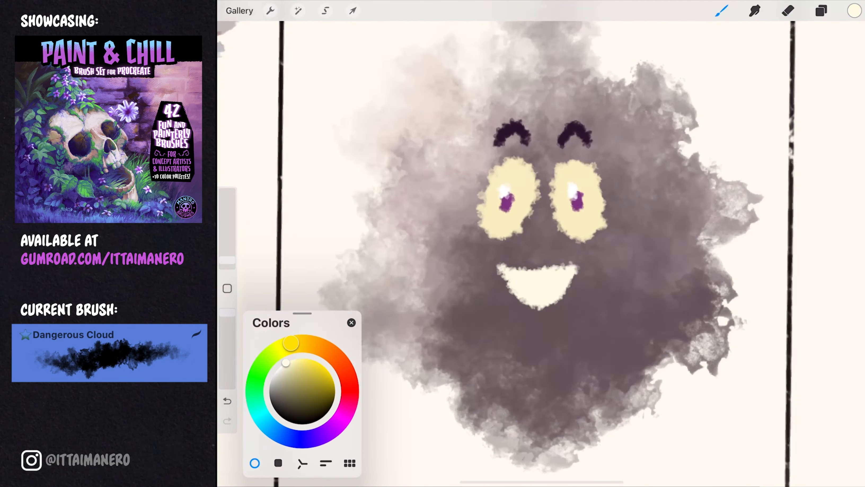
click(239, 10)
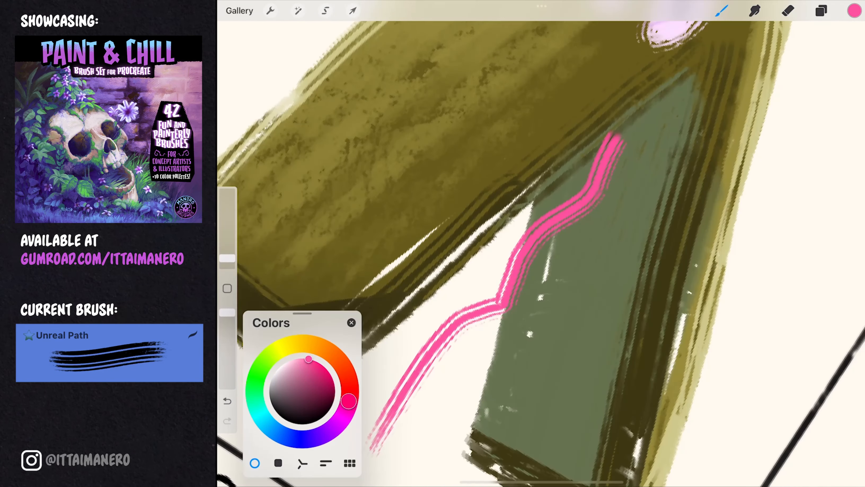
Pick pink in the Colors panel for the wavy stripe down the olive-and-green body.
click(821, 11)
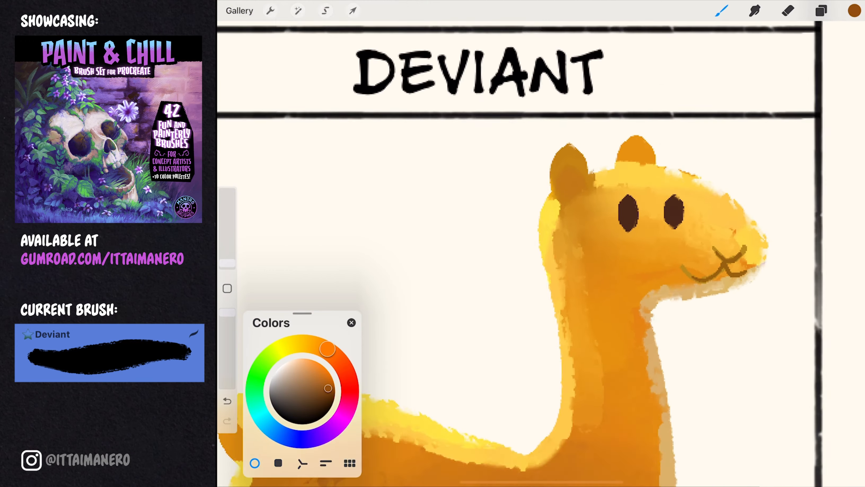
Switch to dark brown in Colors for the yellow camel's eyes and smile.
click(821, 11)
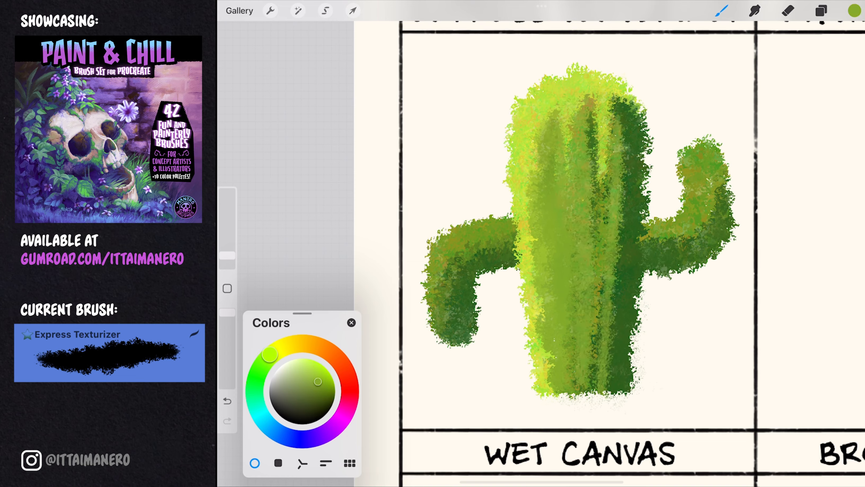
Pick off-white in Colors and dab two pale round eyes on the green cactus.
click(820, 10)
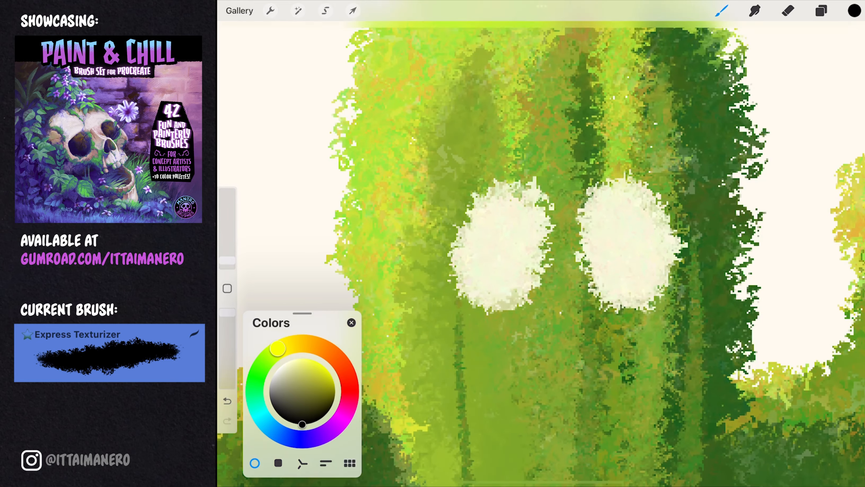
click(821, 11)
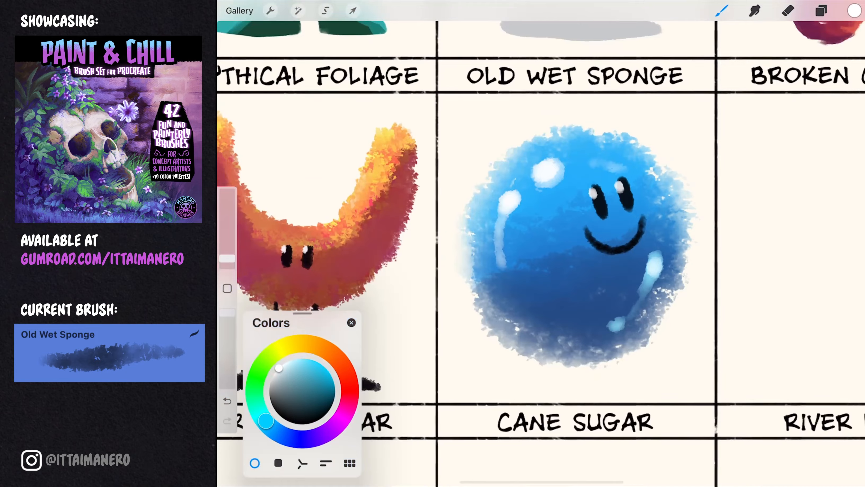
Select the Old Wet Sponge brush for the glossy blue smiling ball.
click(325, 10)
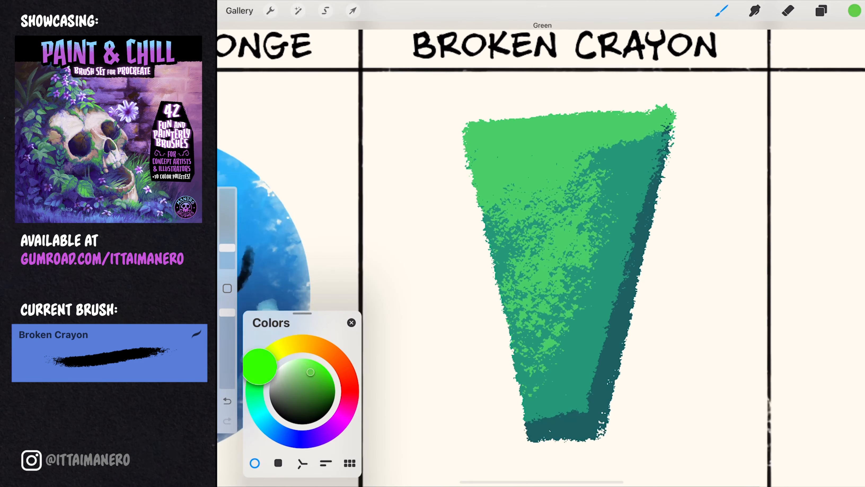
Scroll the brush list down to the Broken Crayon brush for the tapered green body.
scroll(down, 3)
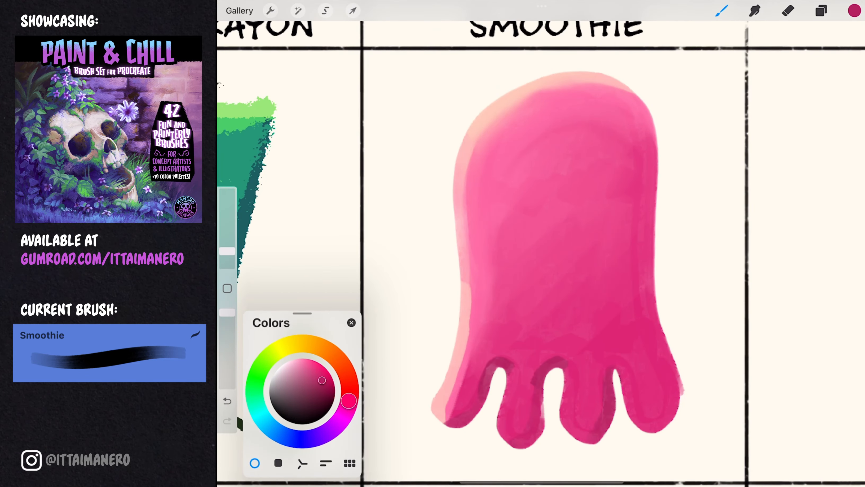
Choose cream in Colors and draw X-shaped eyes on the pink Smoothie ghost.
click(821, 10)
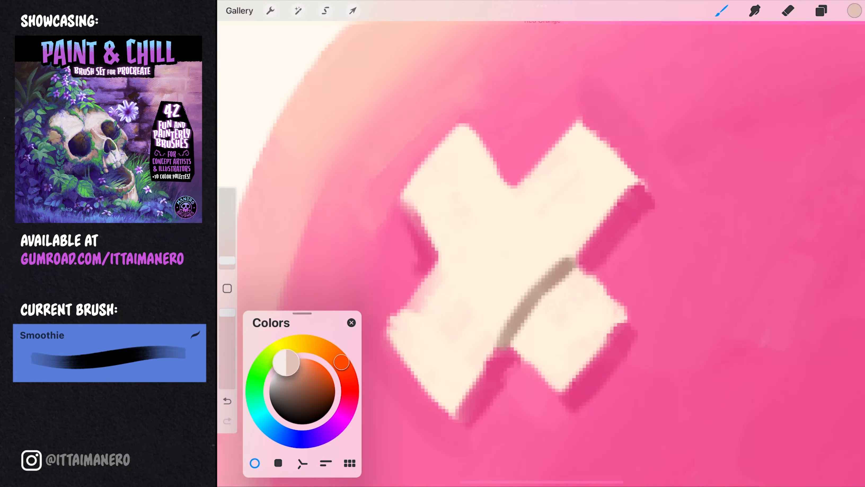
click(821, 11)
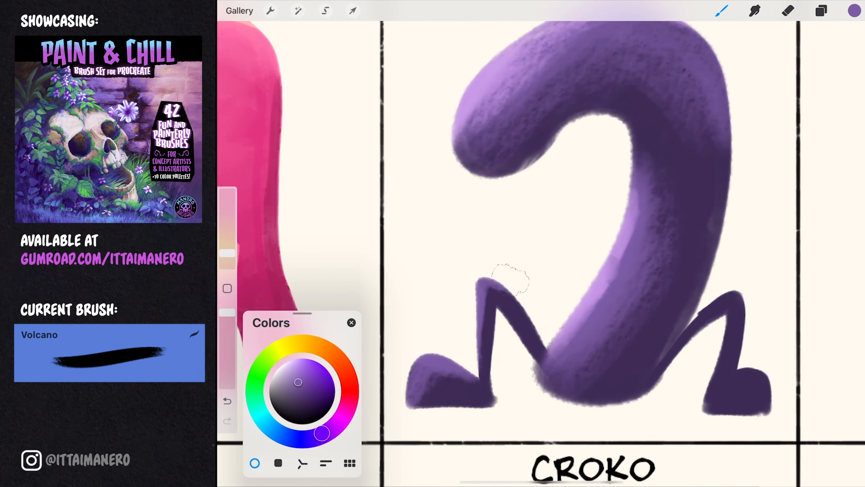
Reach the Volcano brush and pick yellow for the purple hook figure's eyes.
scroll(down, 3)
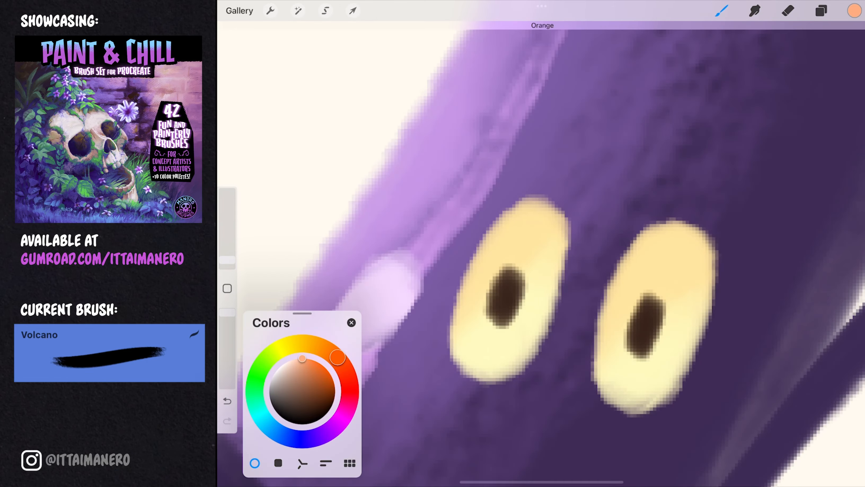
click(721, 11)
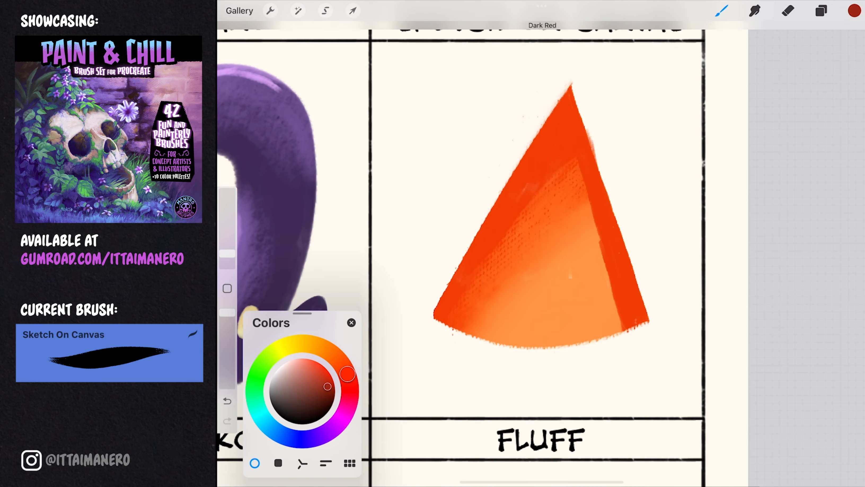
Switch to the Wet Canvas brush and pick purple for the glossy grinning ball with black legs.
click(256, 374)
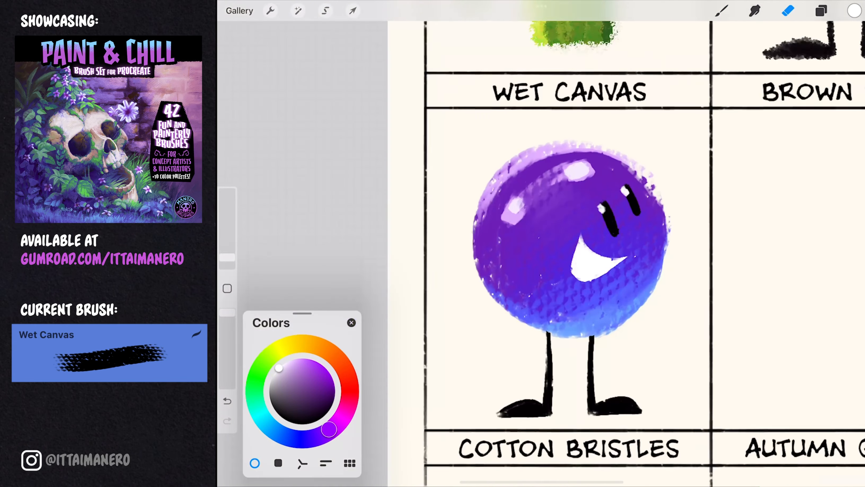
click(821, 10)
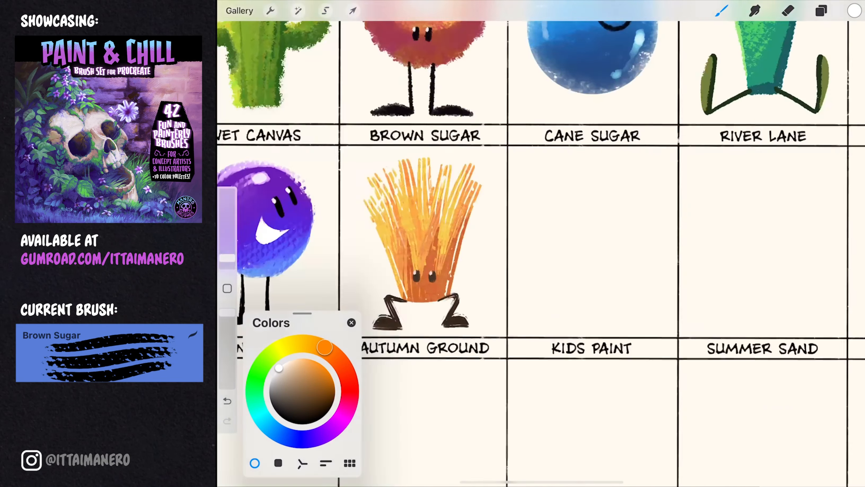
Scroll down to the Brown Sugar brush for the orange straw-like character.
scroll(down, 3)
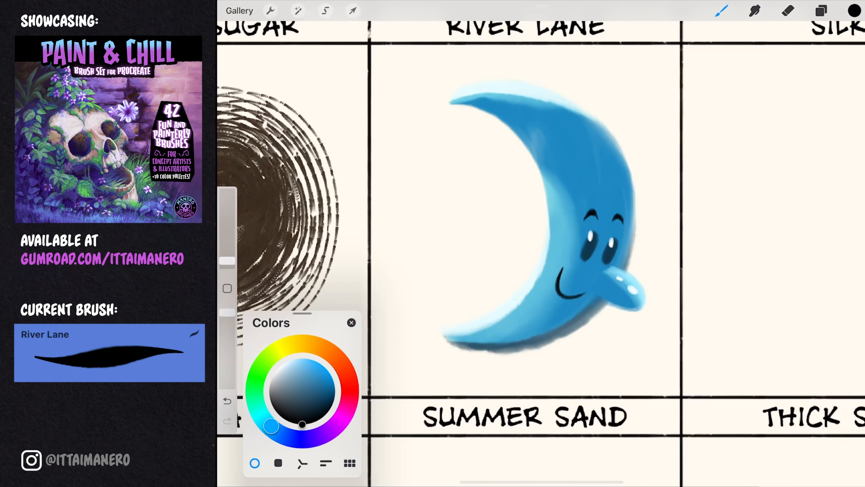
Pick blue in Colors for the smiling River Lane crescent moon.
click(821, 11)
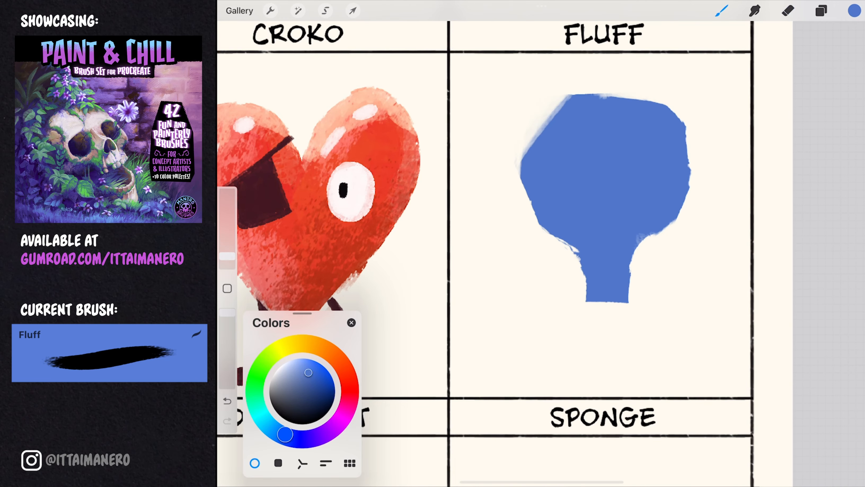
Pick blue from Colors and block in the Fluff character's solid silhouette.
click(352, 10)
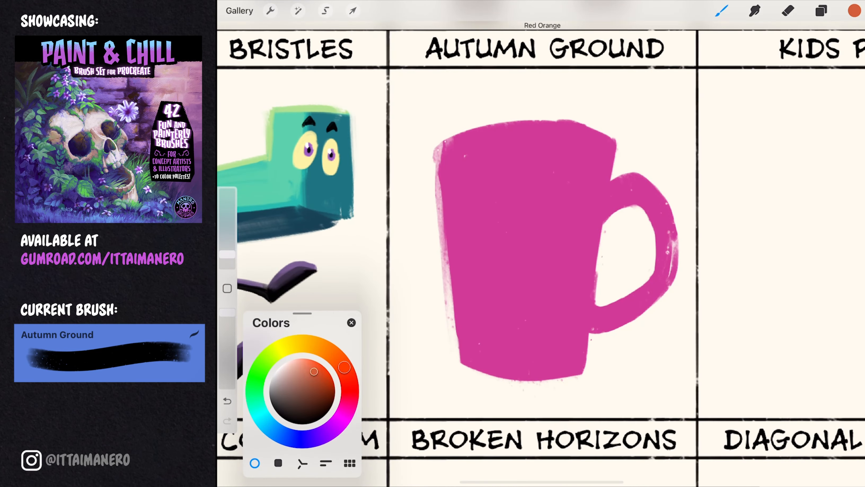
Repaint the mug in light orange and cream, then add dark eyes and a frown.
click(316, 344)
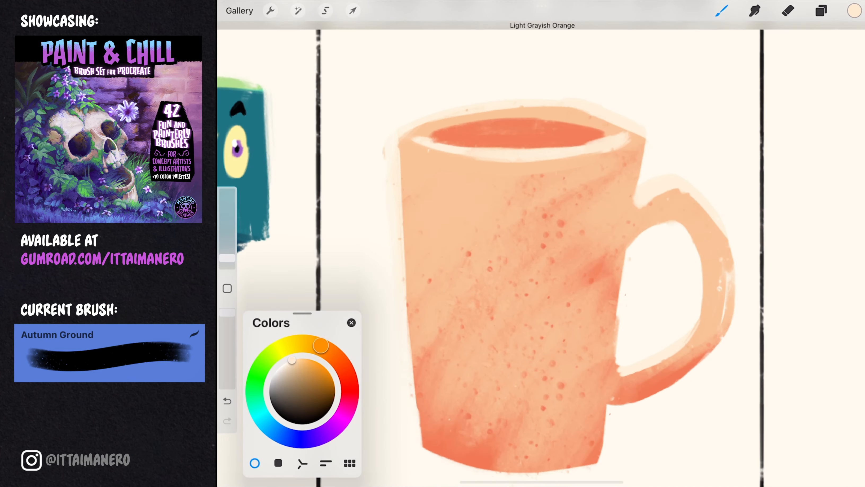
click(787, 11)
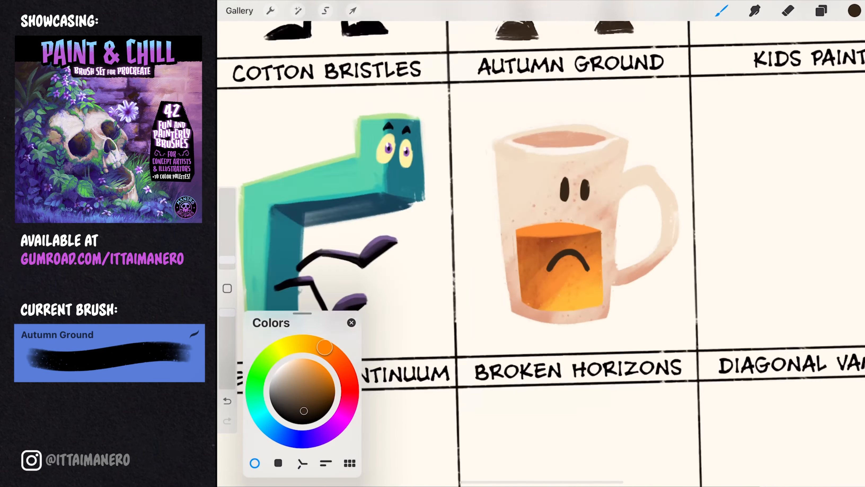
scroll(down, 3)
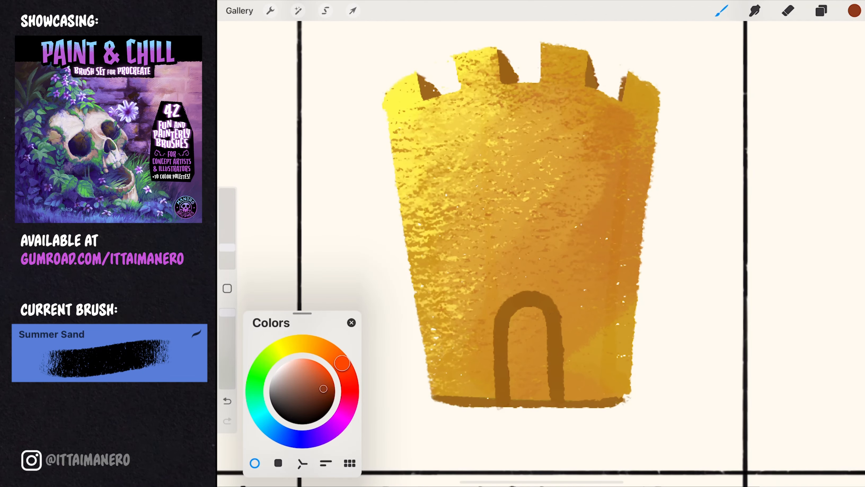
Finish the Summer Sand tower, then block in a blue pill body with Thick Salt.
click(821, 10)
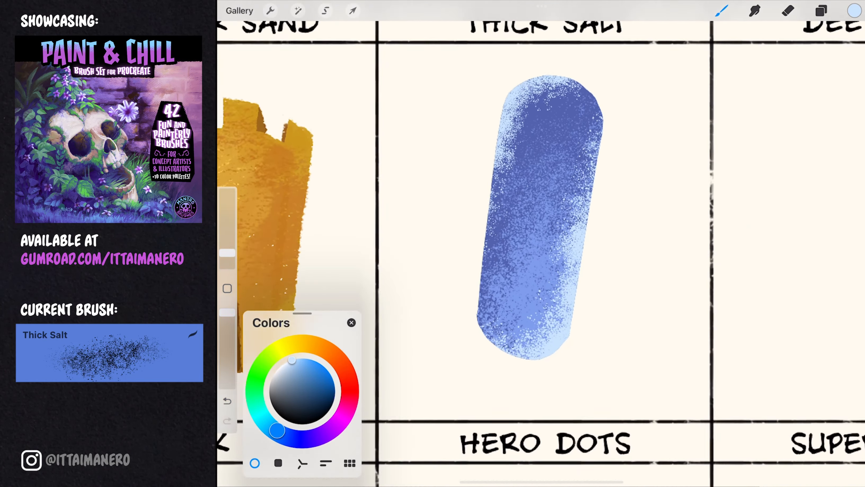
Give the teal Deep Mist drop eyes and a smile using Selection.
click(325, 10)
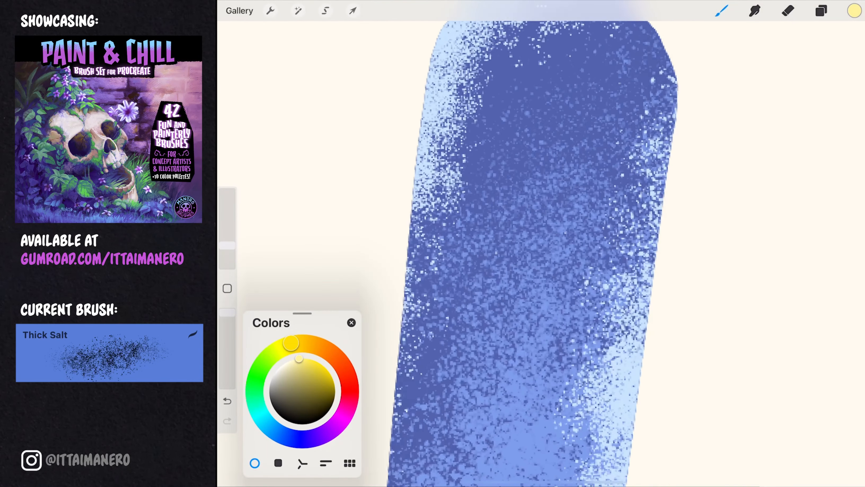
click(325, 10)
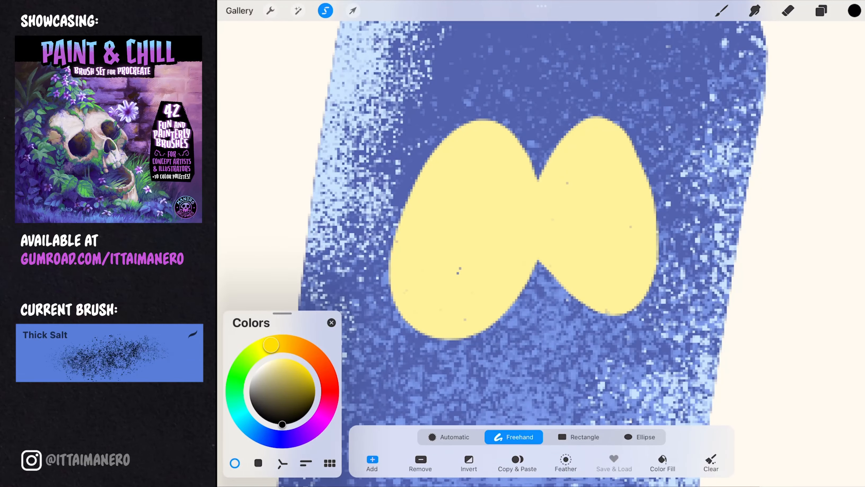
click(821, 10)
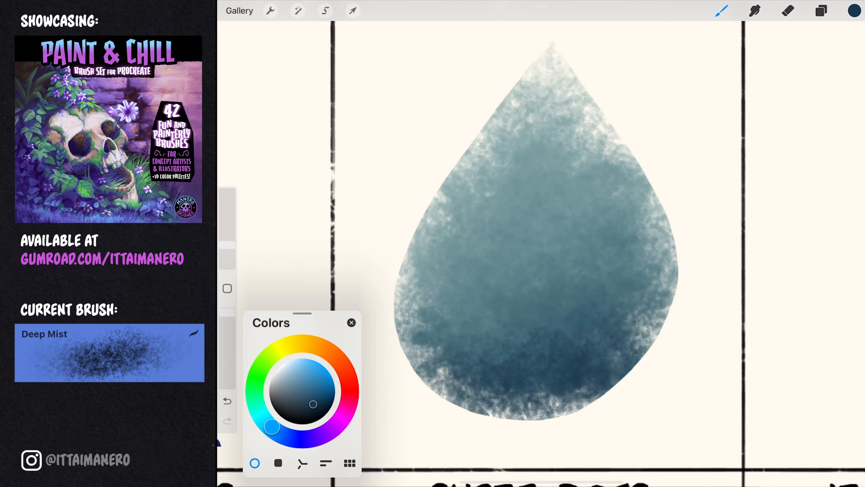
Paint a purple Sponge octopus with yellow eyes, then transform and tune it with Curves.
click(325, 11)
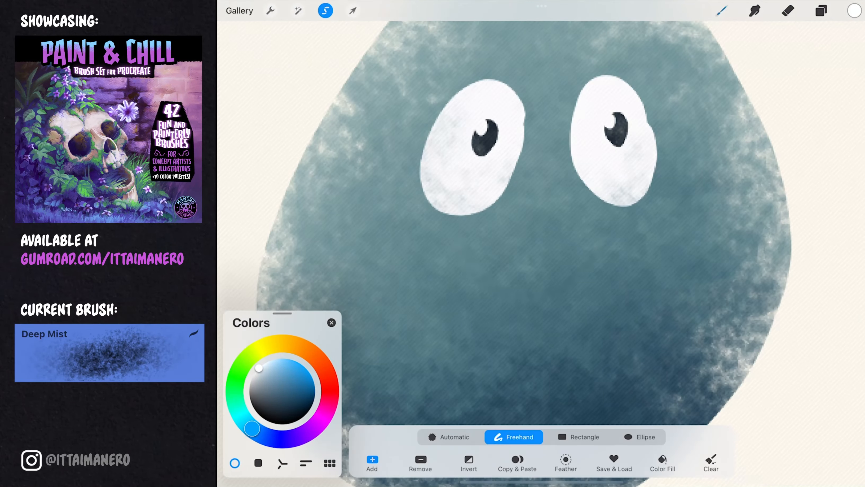
click(353, 11)
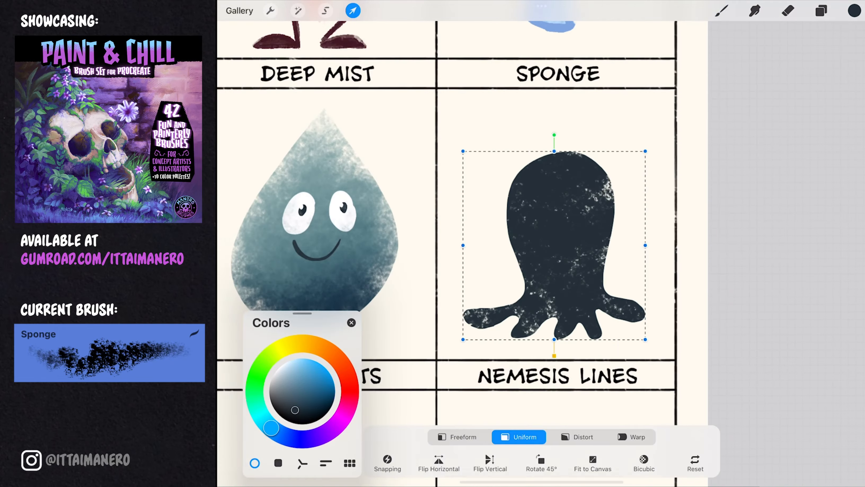
click(325, 10)
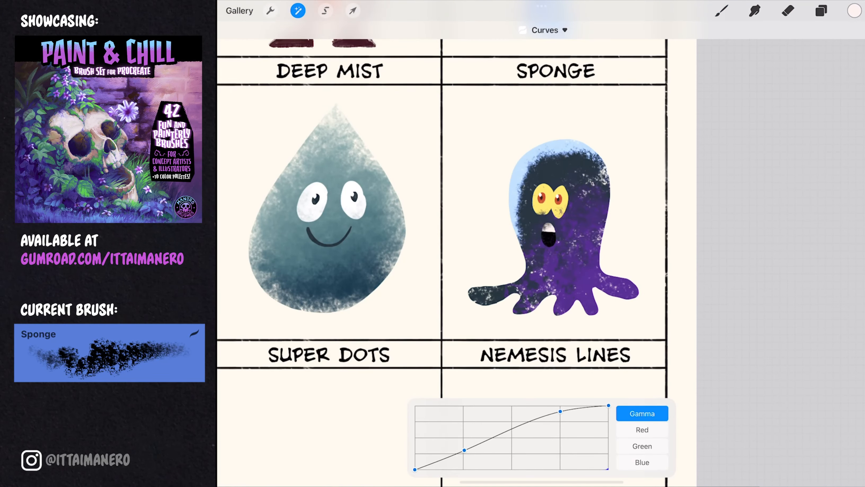
Paint a purple one-eyed Vertical Continuum cone and a brown three-eyed Broken Horizons cube.
click(821, 11)
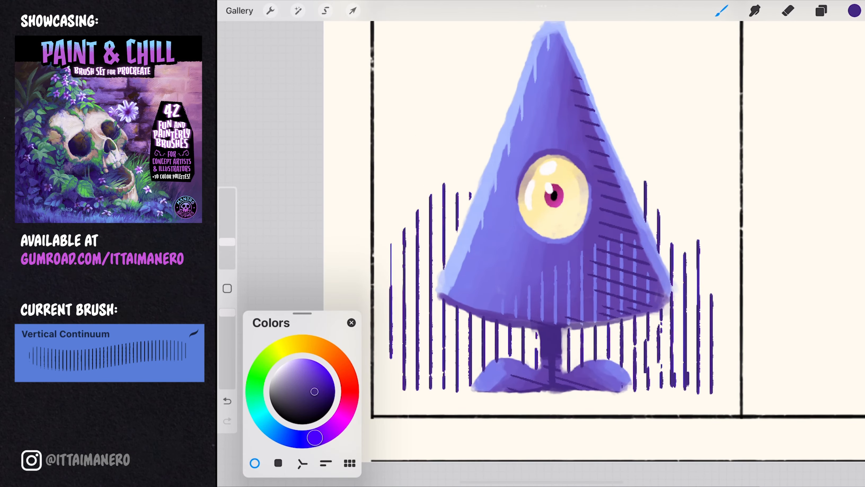
click(352, 10)
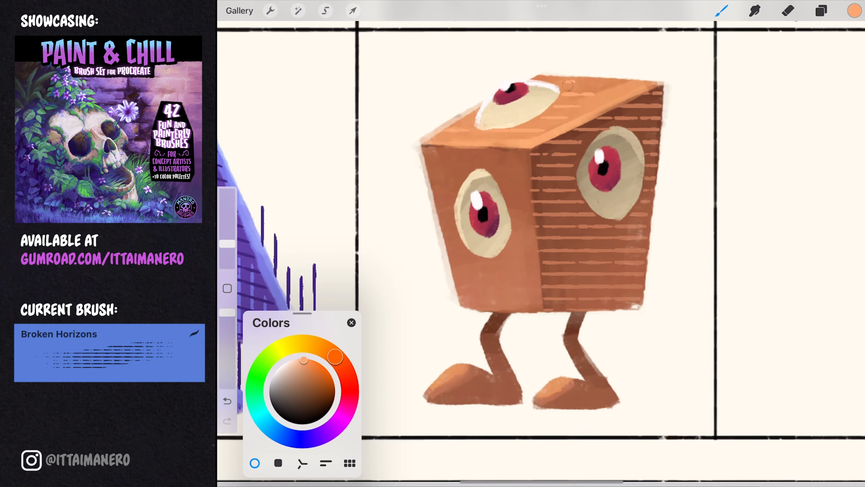
Paint a pink wavy-mouthed blob with the Diagonal Vanilla brush.
click(820, 11)
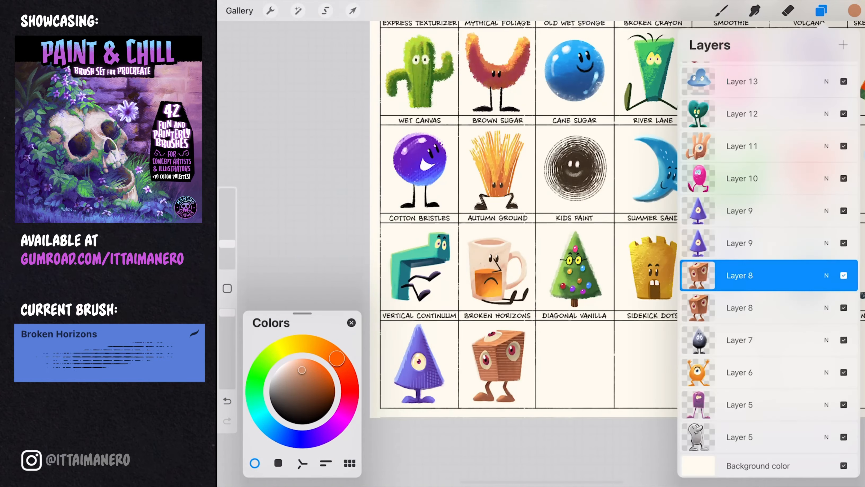
click(352, 10)
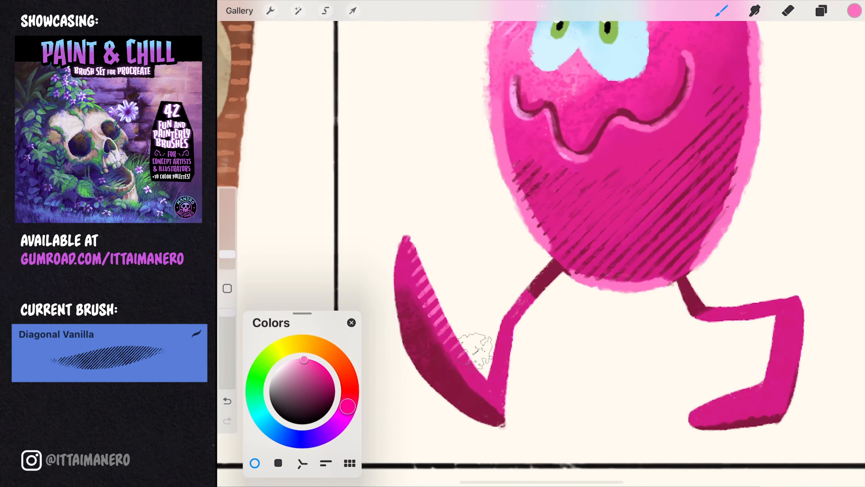
click(351, 10)
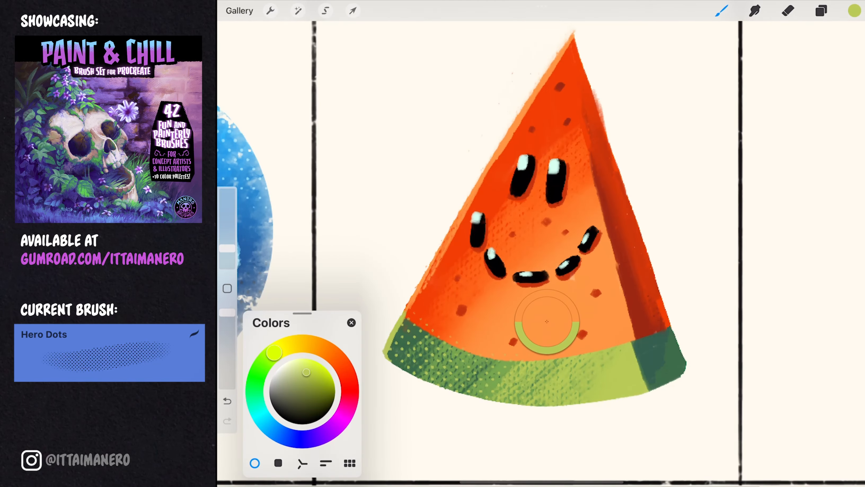
Paint a smiling Hero Dots watermelon slice and an orange one-eyed Super Dots figure.
click(821, 10)
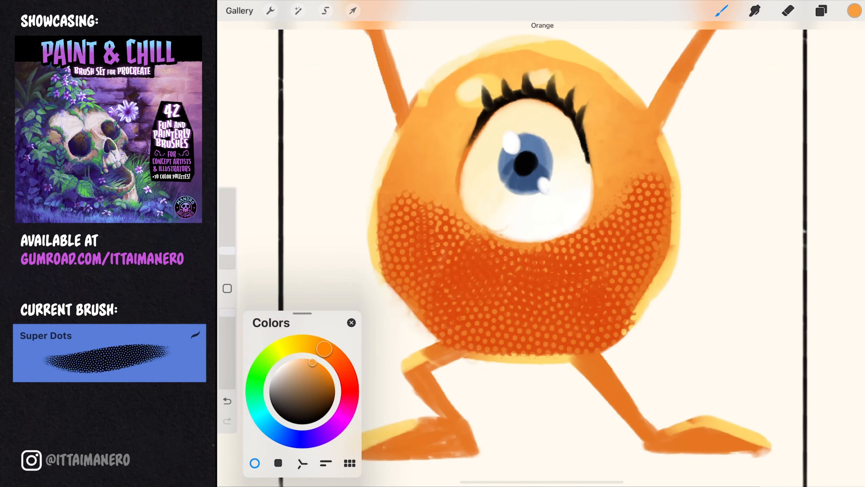
click(822, 11)
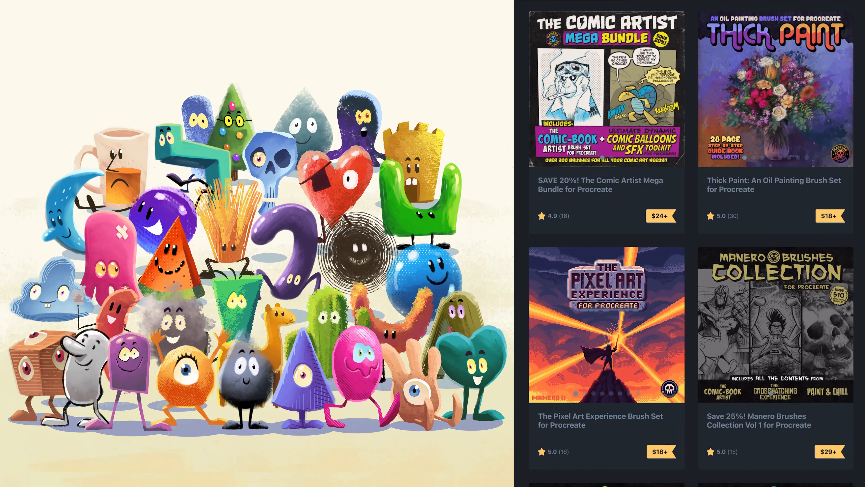
Arrange every copied character layer into one crowded group poster composition.
scroll(down, 3)
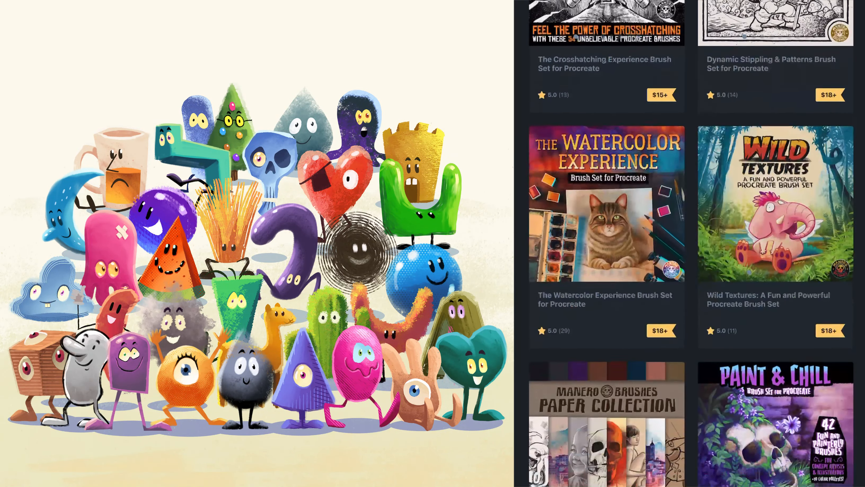
scroll(down, 3)
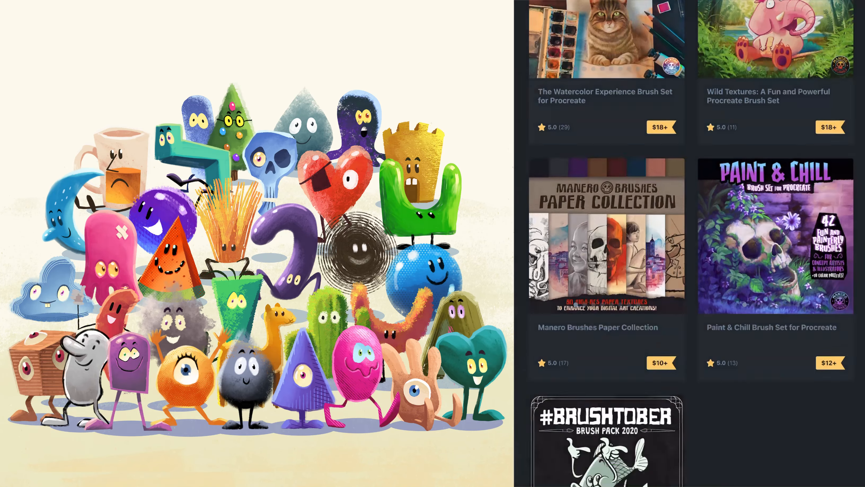